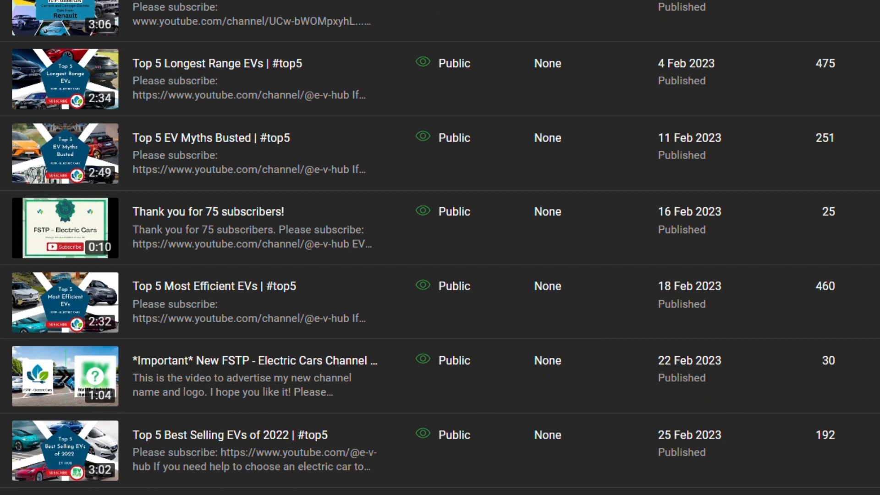
scroll("down", 3)
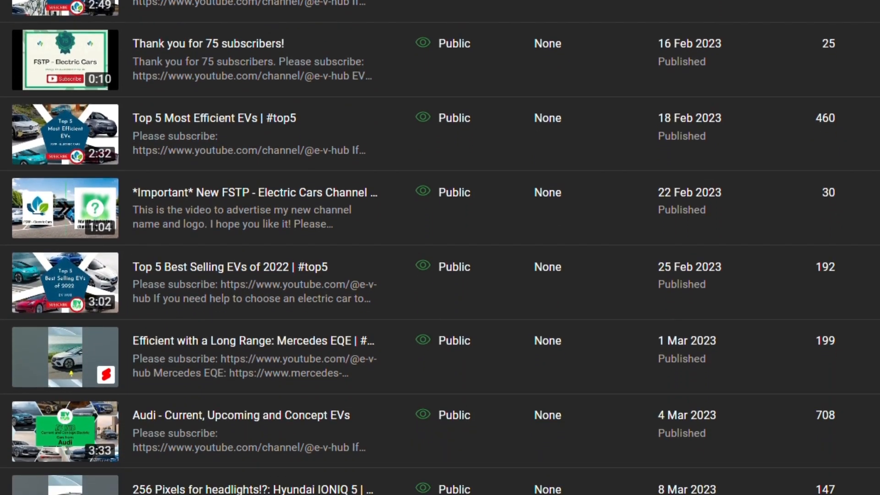
scroll("down", 3)
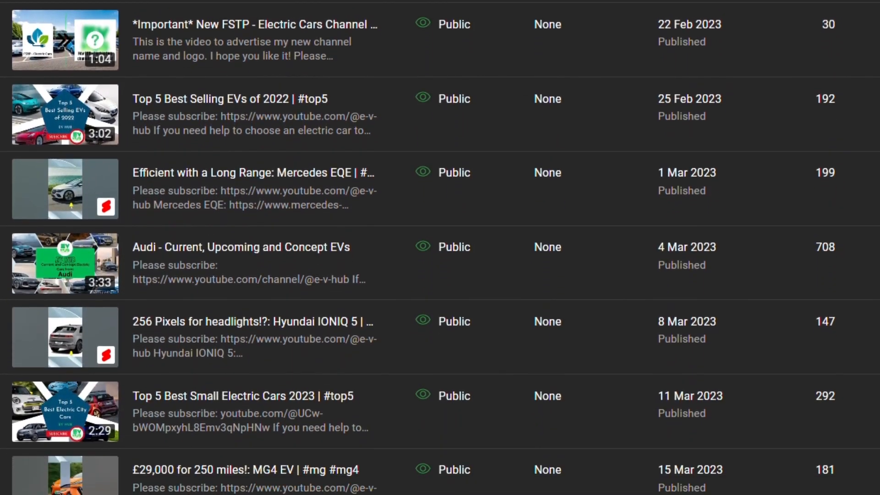
scroll("down", 3)
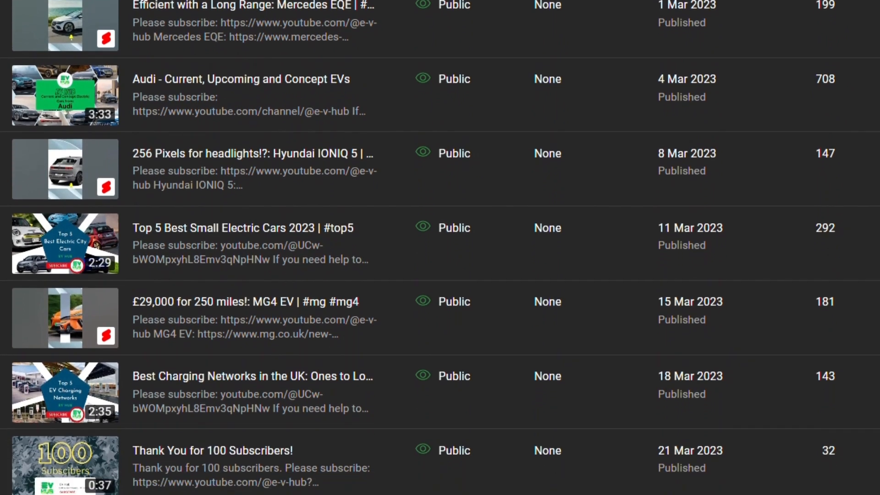
scroll("down", 3)
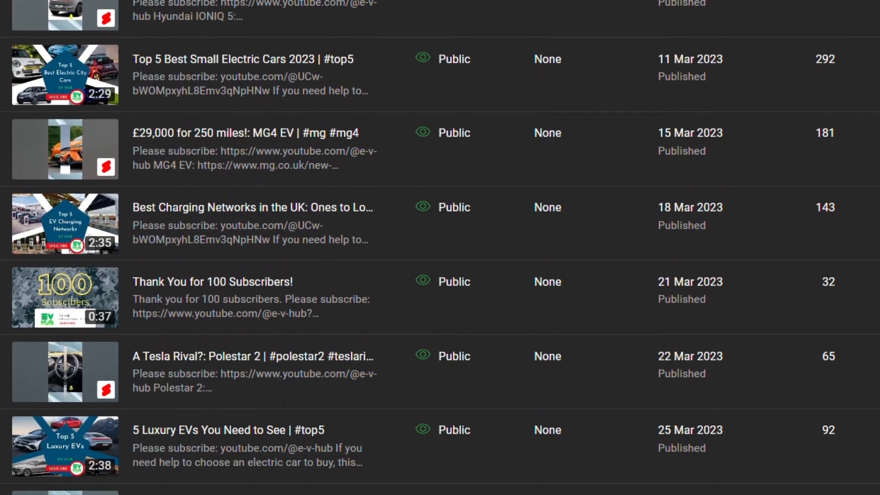
scroll("down", 3)
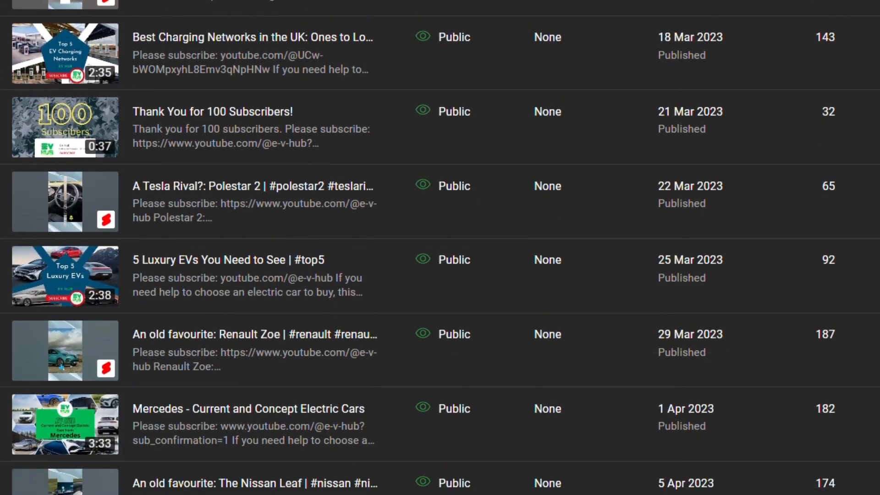
scroll("down", 3)
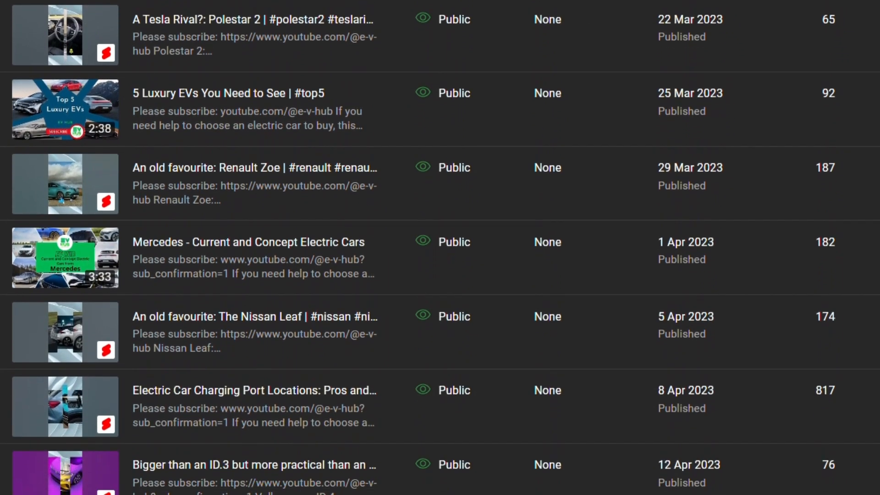
scroll("down", 3)
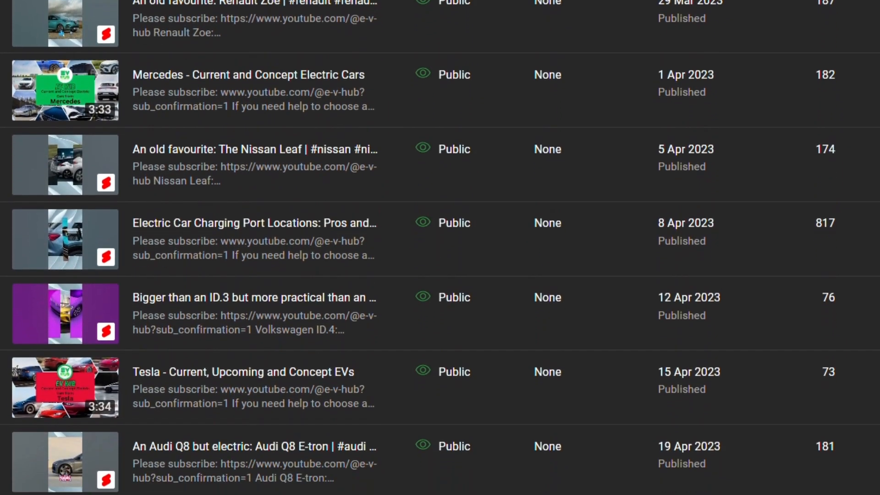
scroll("down", 3)
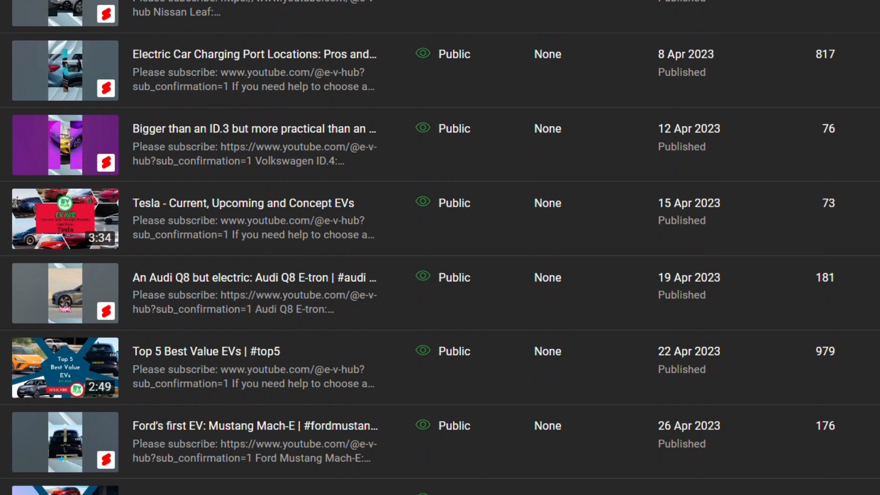
scroll("down", 3)
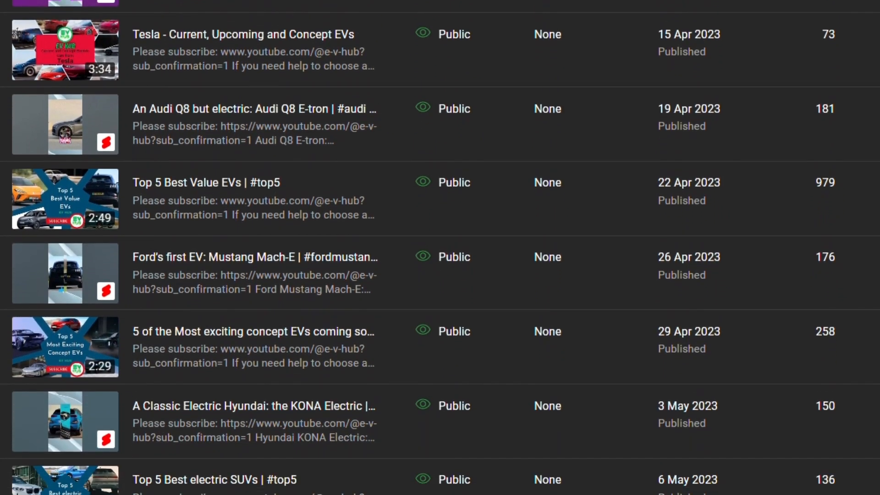
scroll("down", 3)
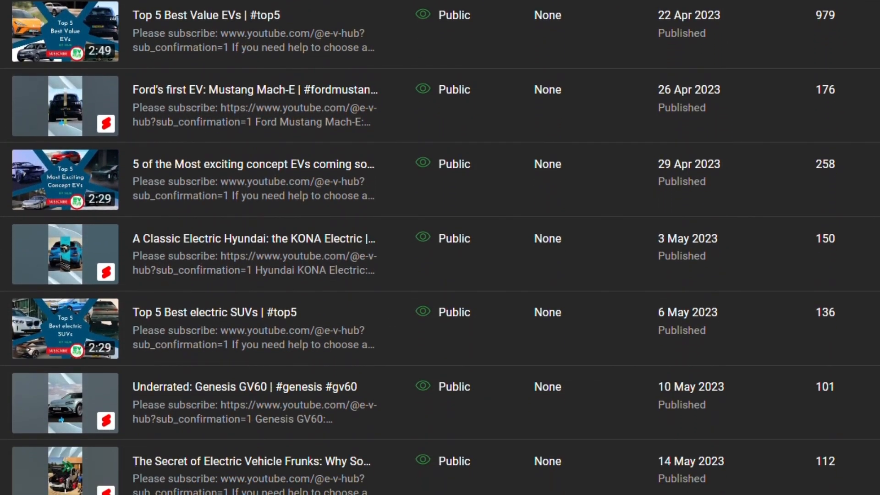
scroll("down", 3)
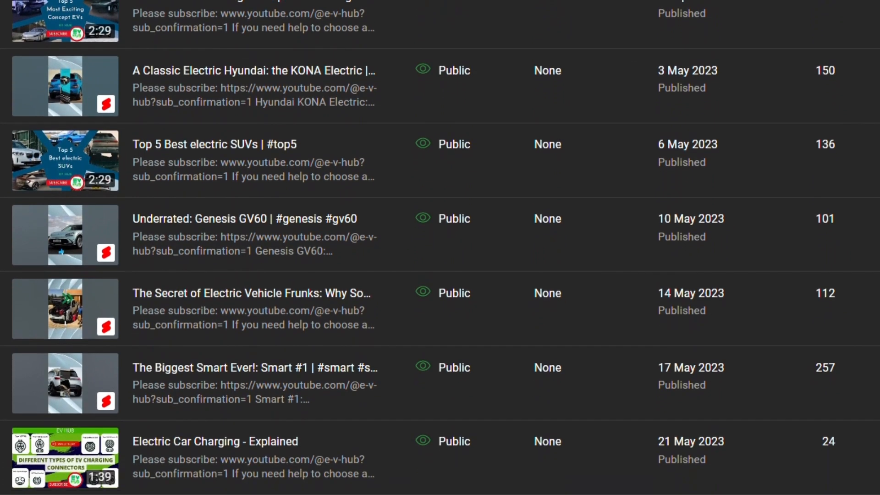
scroll("down", 3)
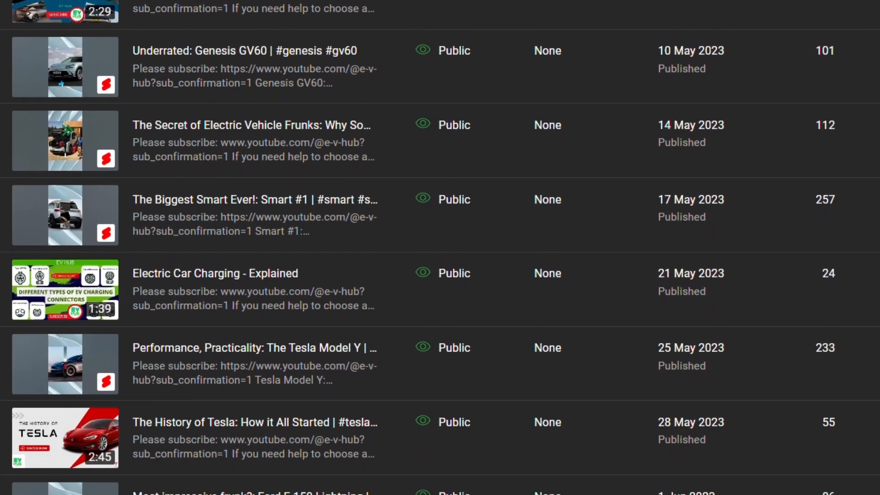
scroll("down", 3)
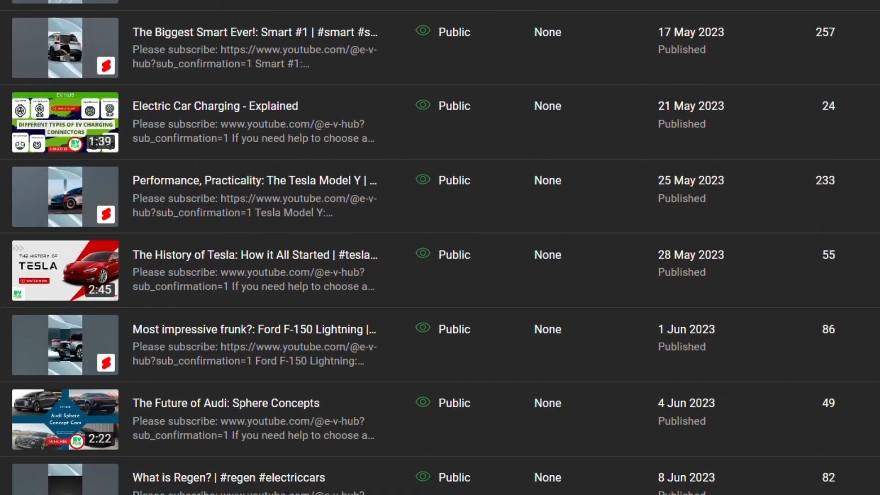
scroll("down", 3)
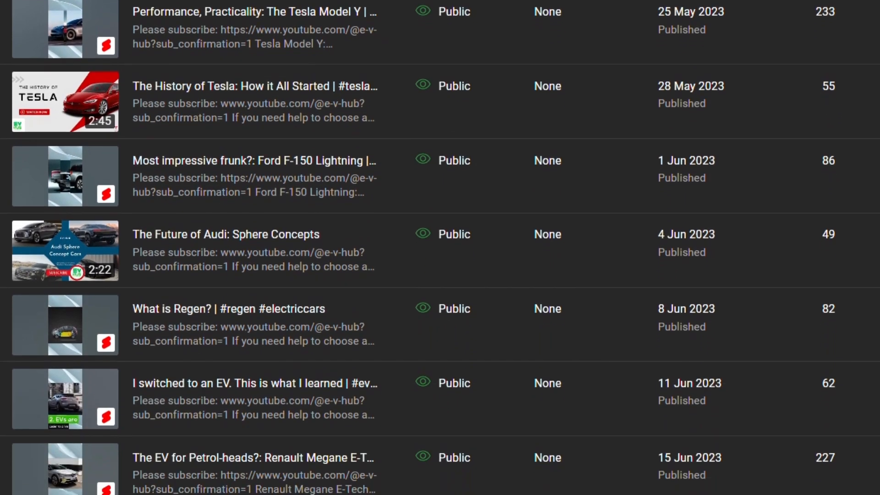
scroll("down", 3)
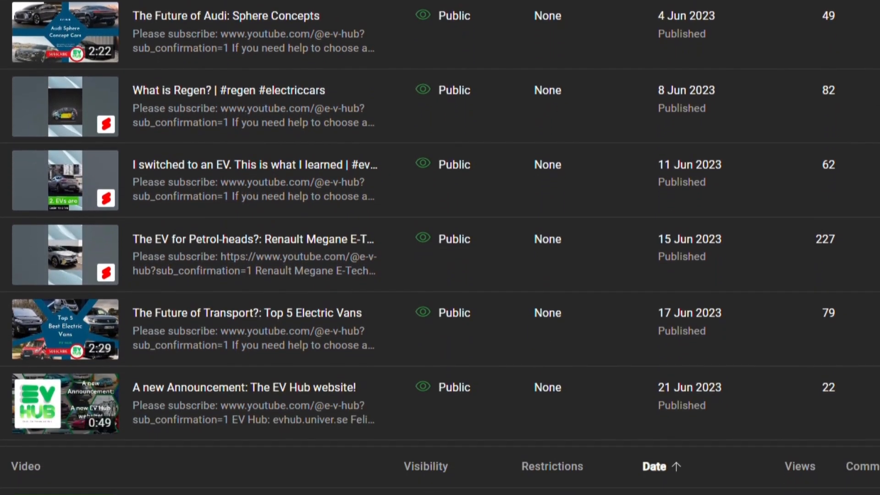
scroll("down", 3)
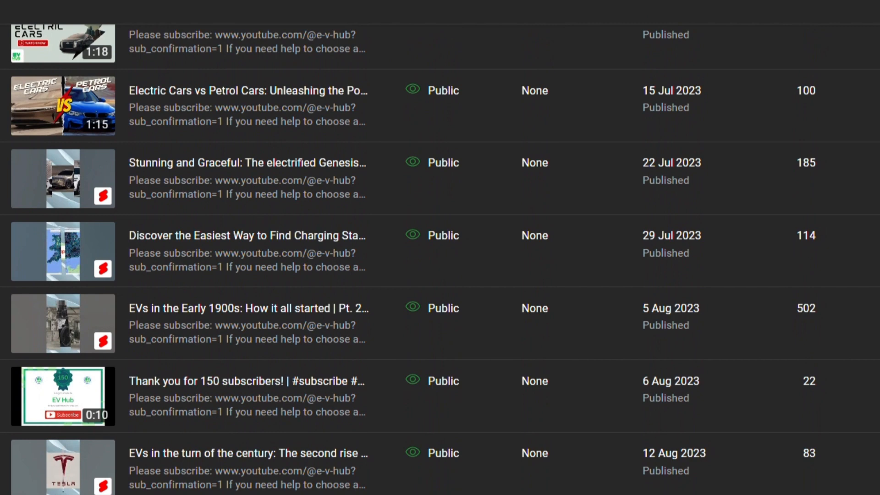
scroll("down", 3)
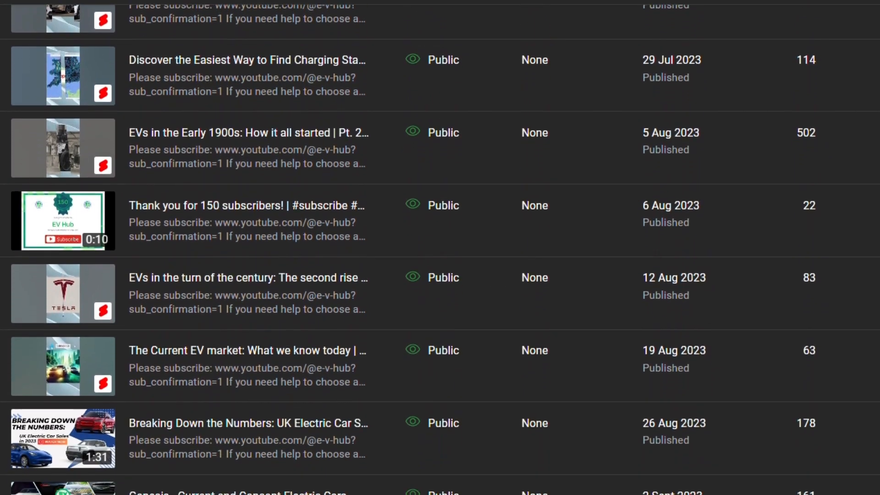
scroll("down", 3)
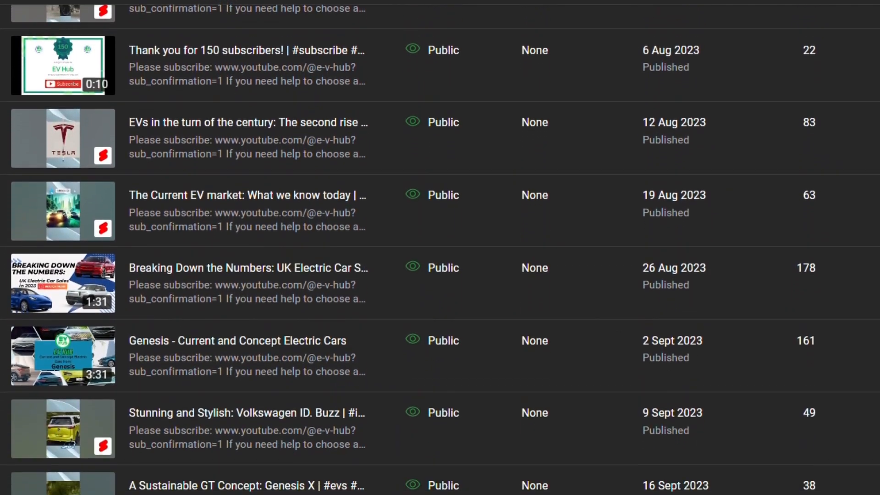
scroll("down", 3)
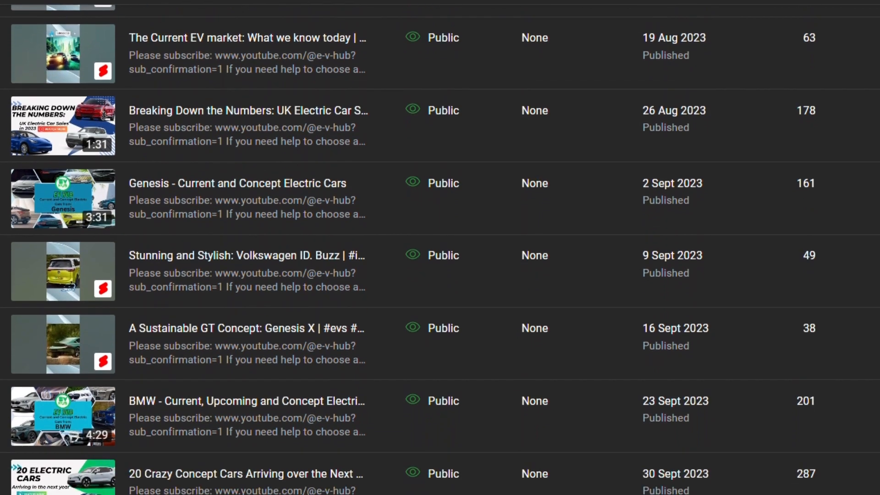
scroll("down", 3)
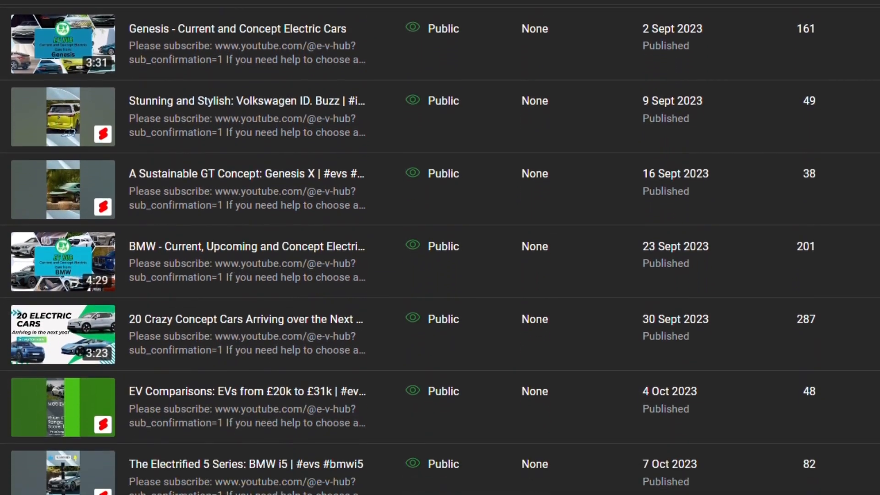
scroll("down", 3)
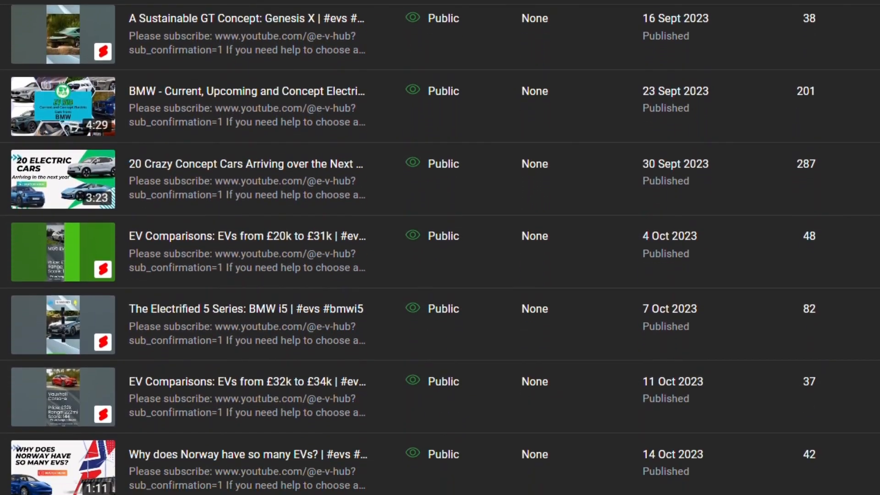
scroll("down", 3)
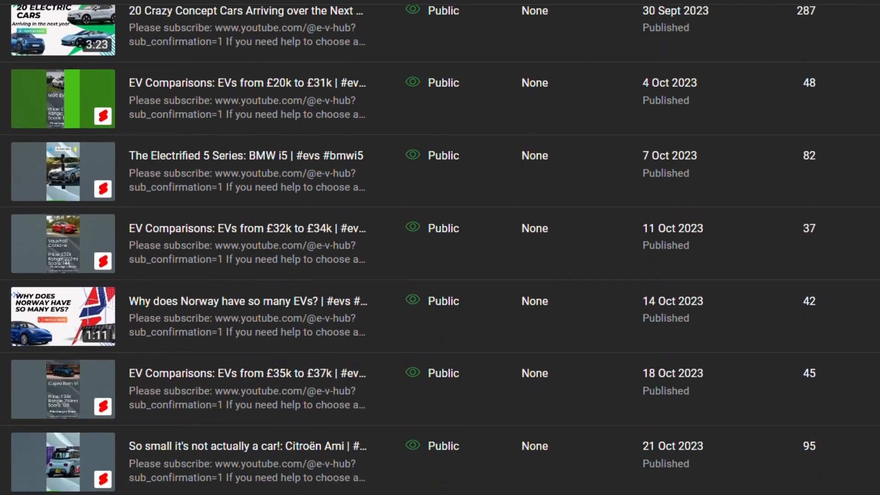
scroll("down", 3)
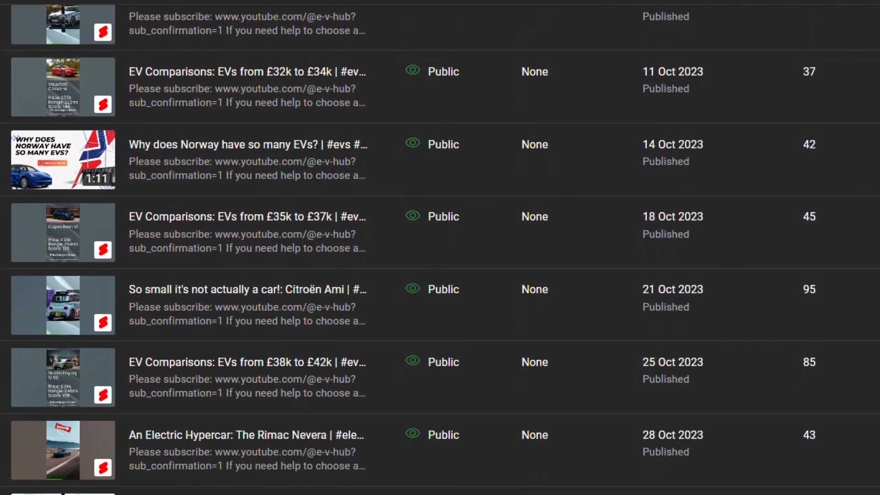